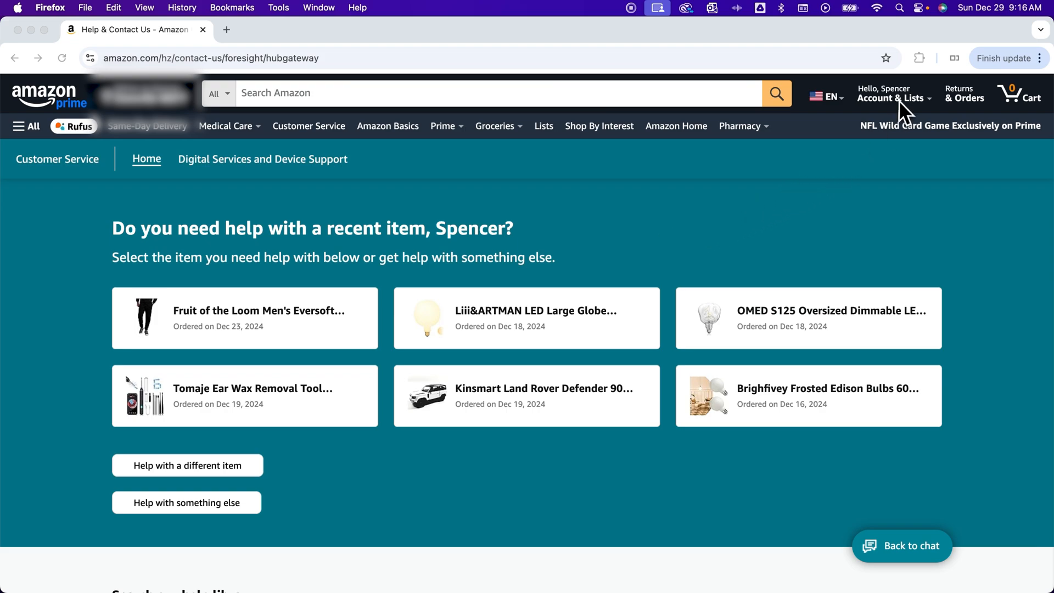
- From the account menu, go to Customer Service and show topics beyond recent orders
click(893, 93)
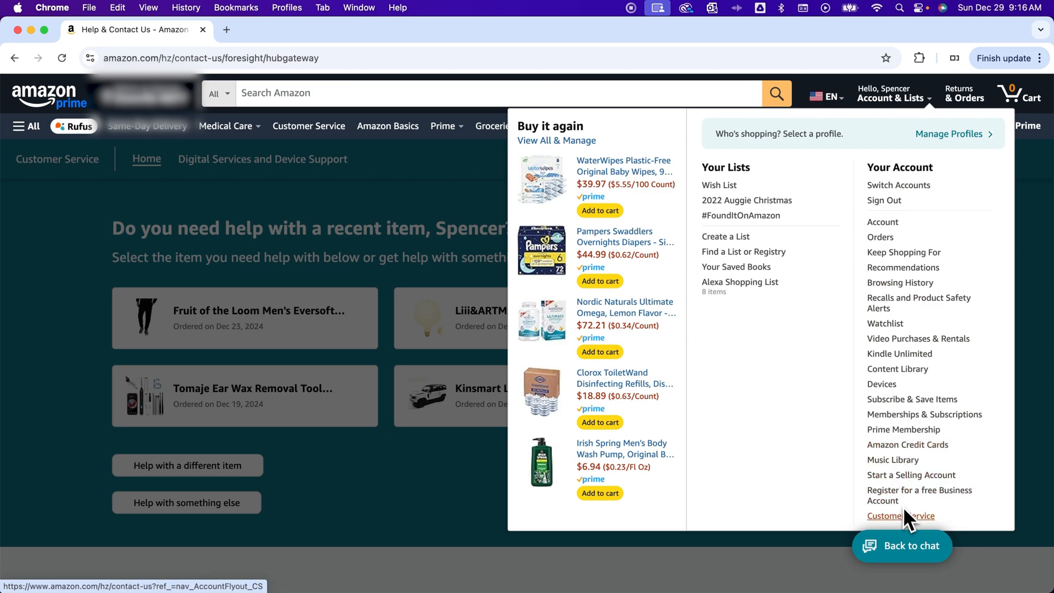
click(899, 515)
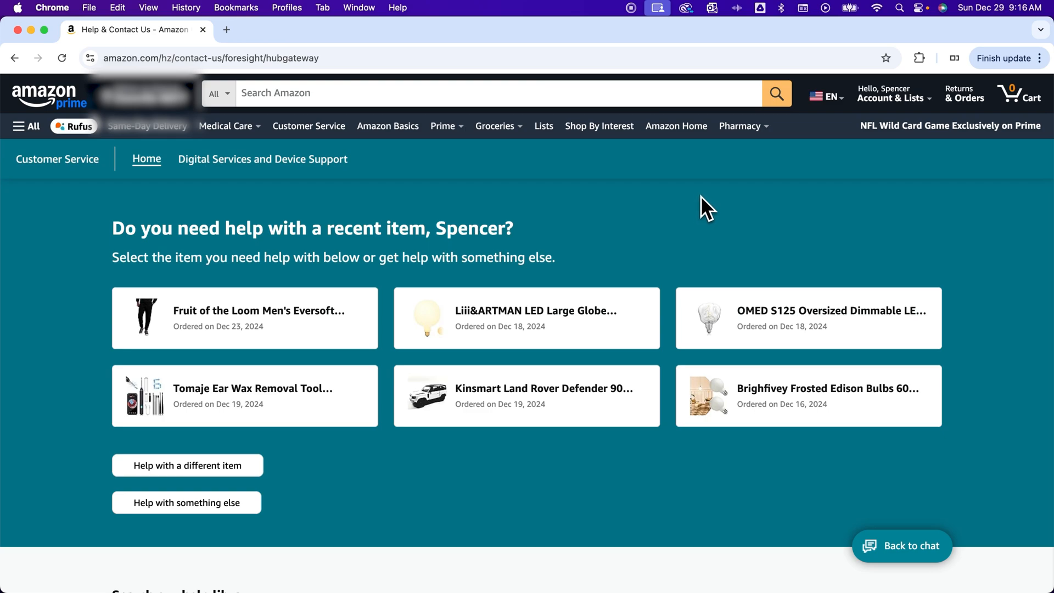
mouse_move(477, 406)
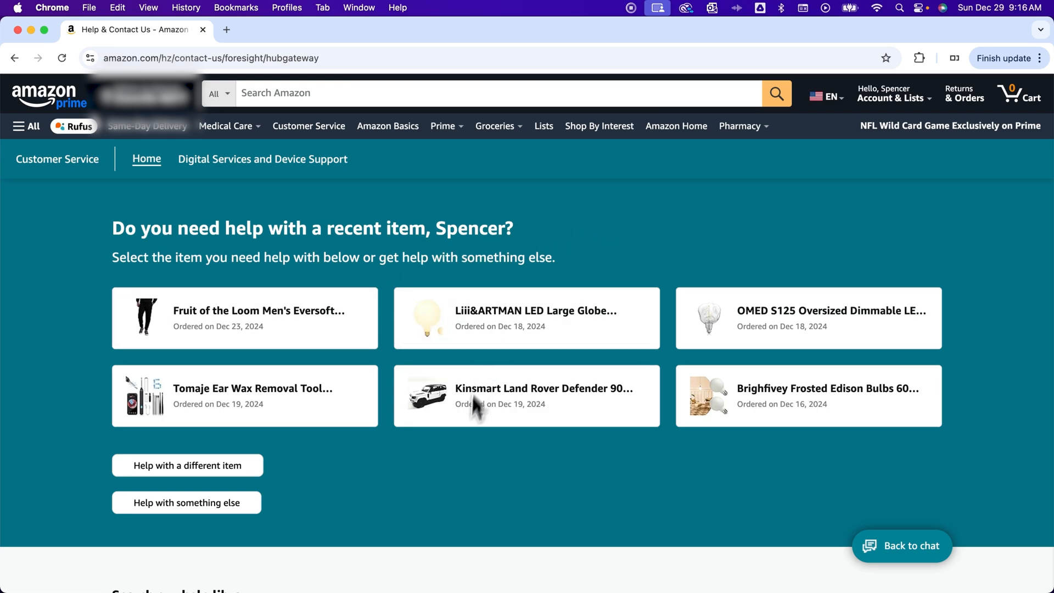
scroll(down, 3)
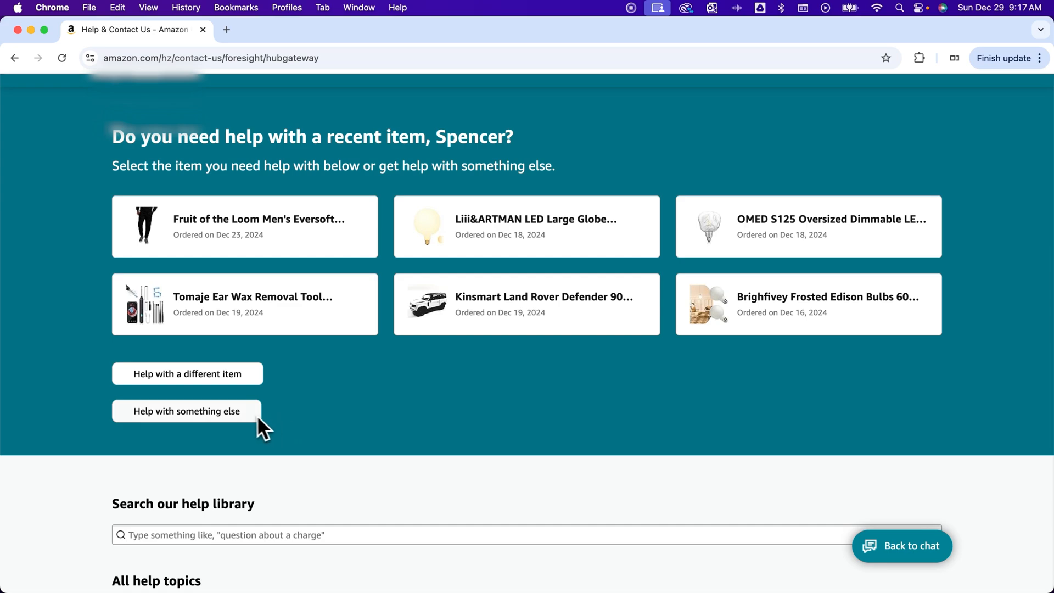
mouse_move(221, 422)
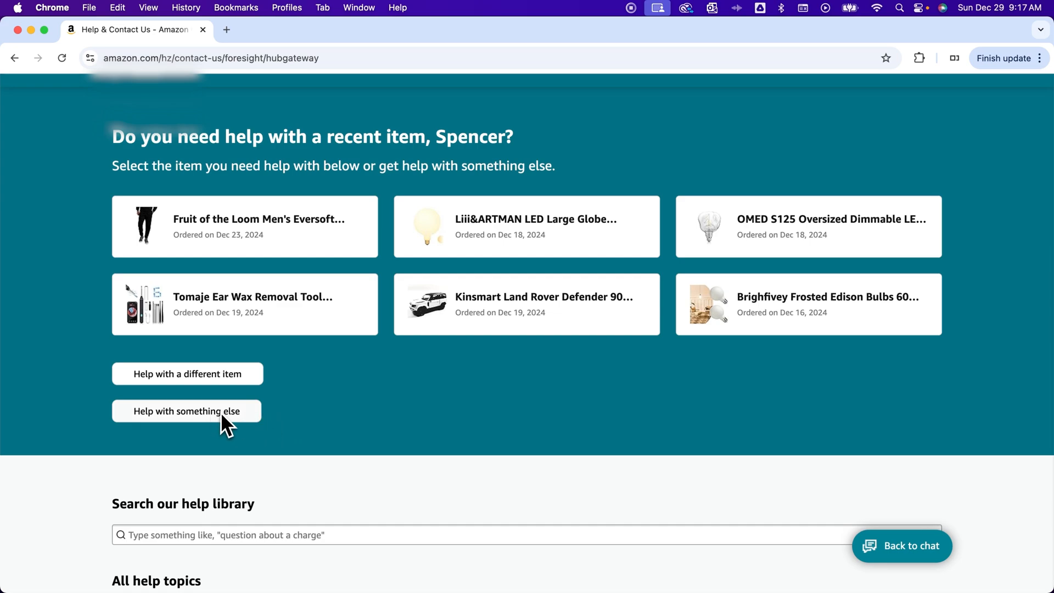
click(187, 411)
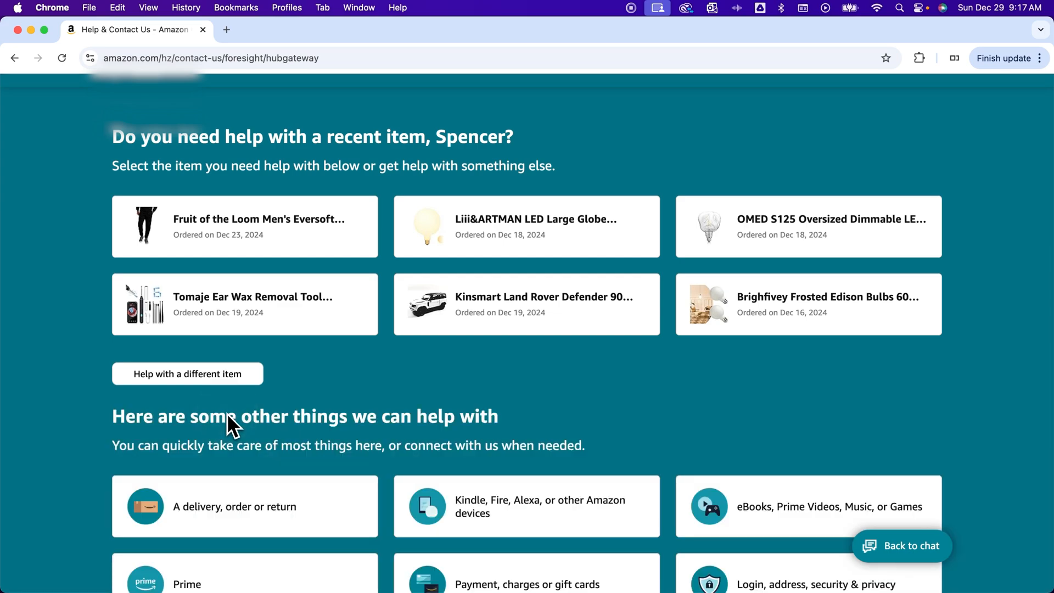
scroll(down, 3)
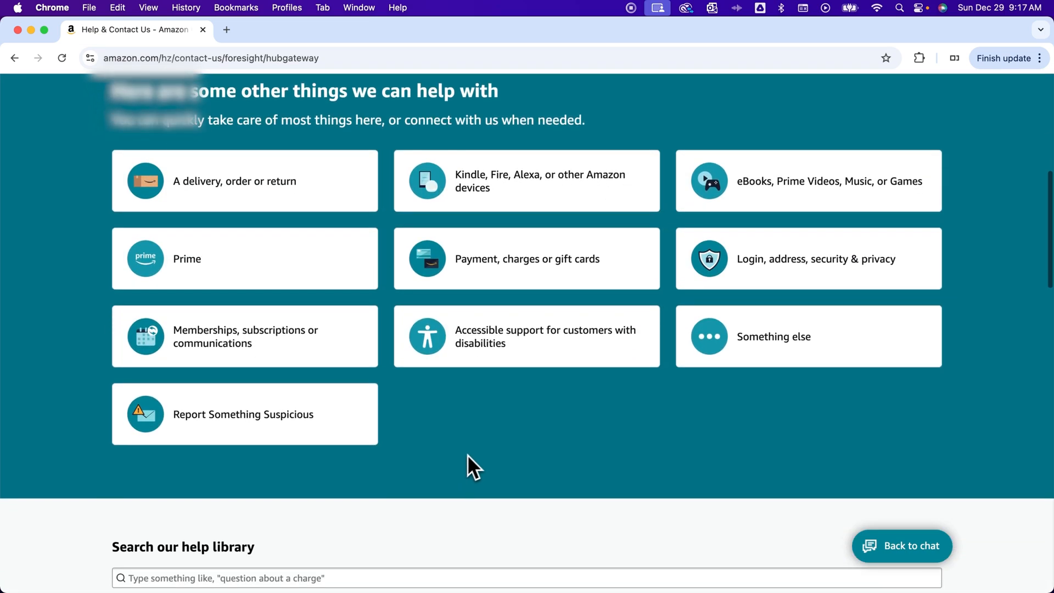
mouse_move(799, 341)
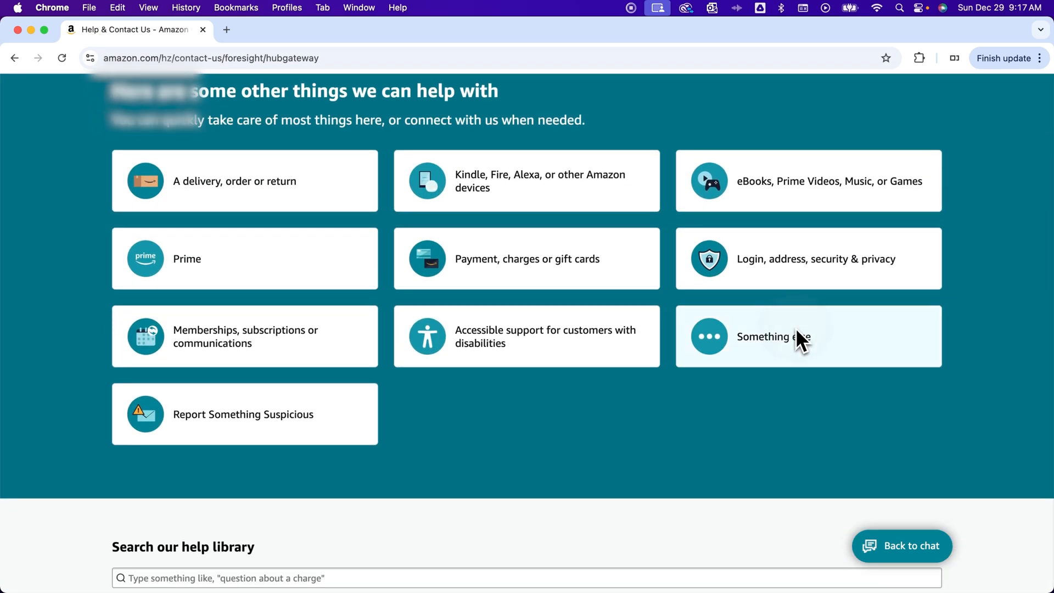
- Choose the 'Something else' help topic tile
click(806, 336)
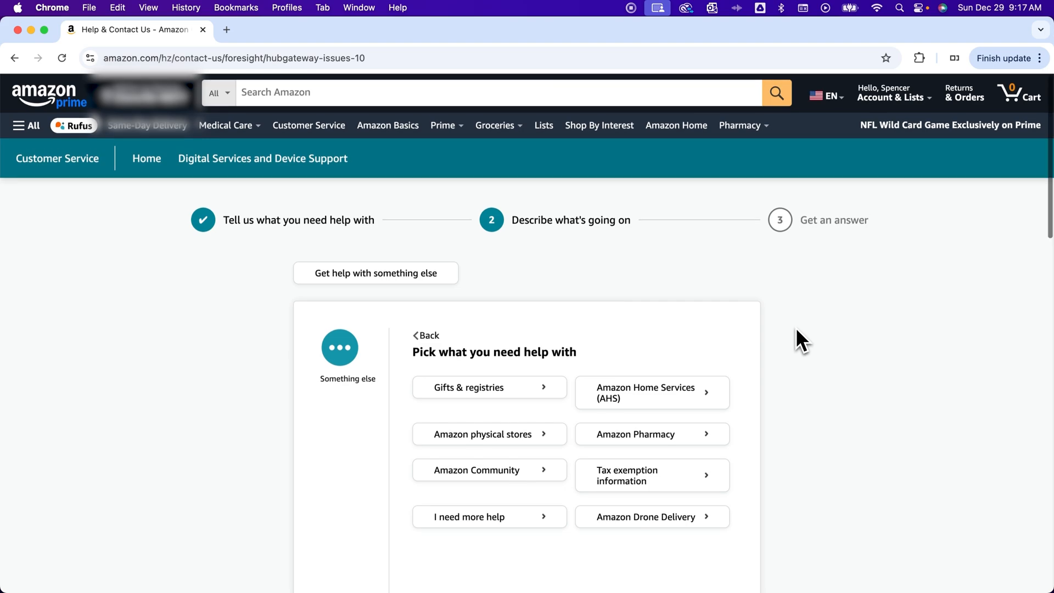
scroll(down, 3)
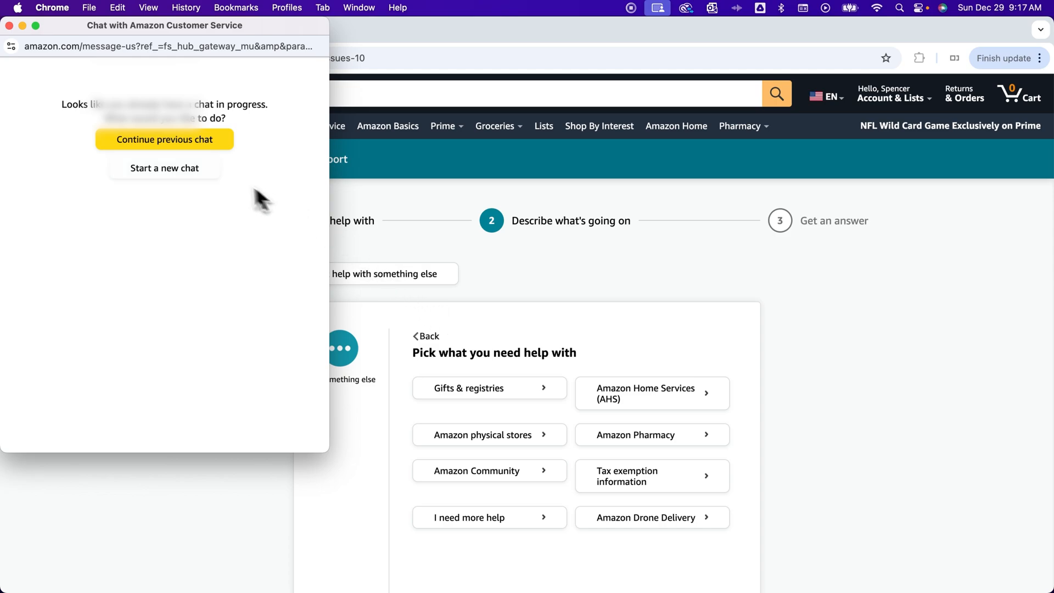
mouse_move(213, 40)
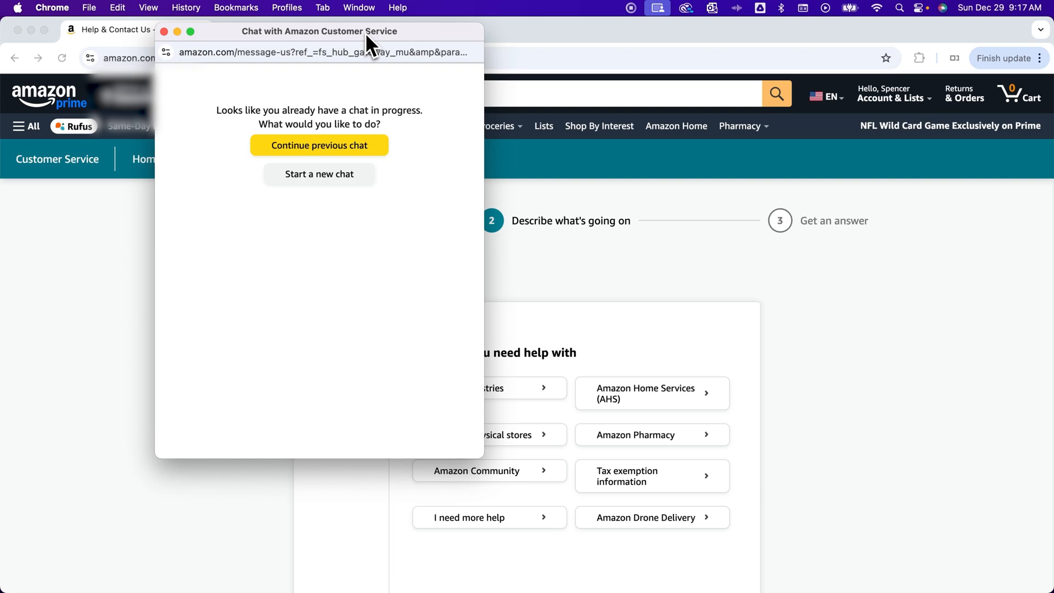
mouse_move(368, 39)
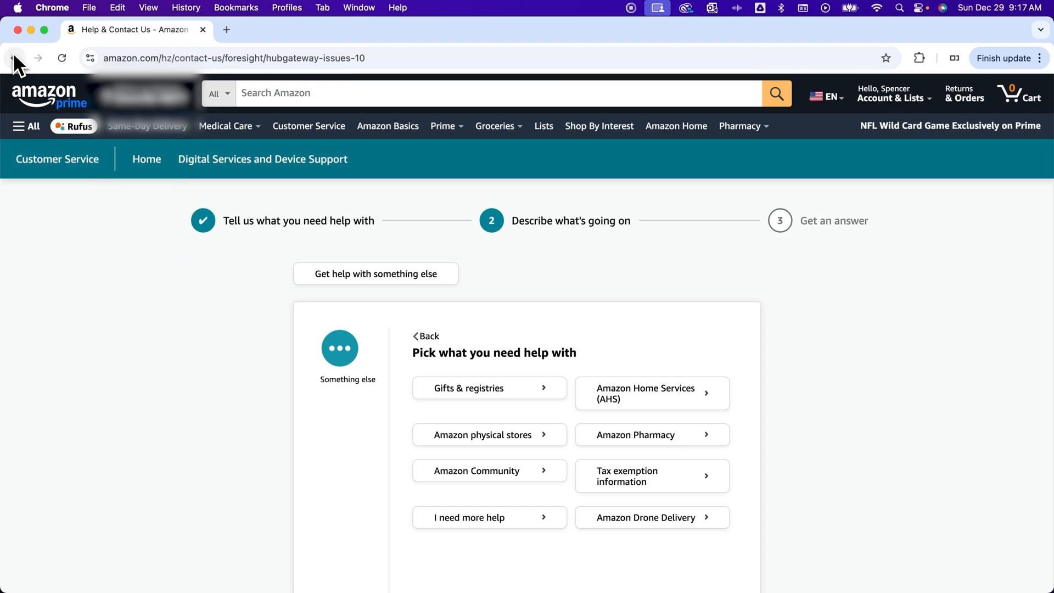
- Go back to the Customer Service home page with the browser Back button
click(15, 58)
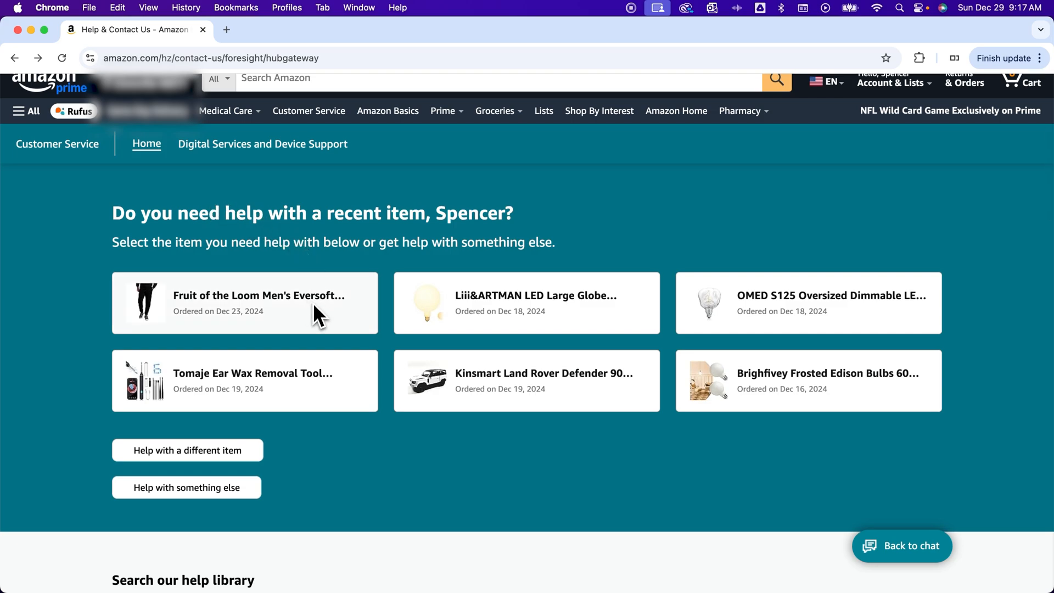
- Get help with the Fruit of the Loom joggers, choosing 'Something else', then 'I need more help'
click(255, 302)
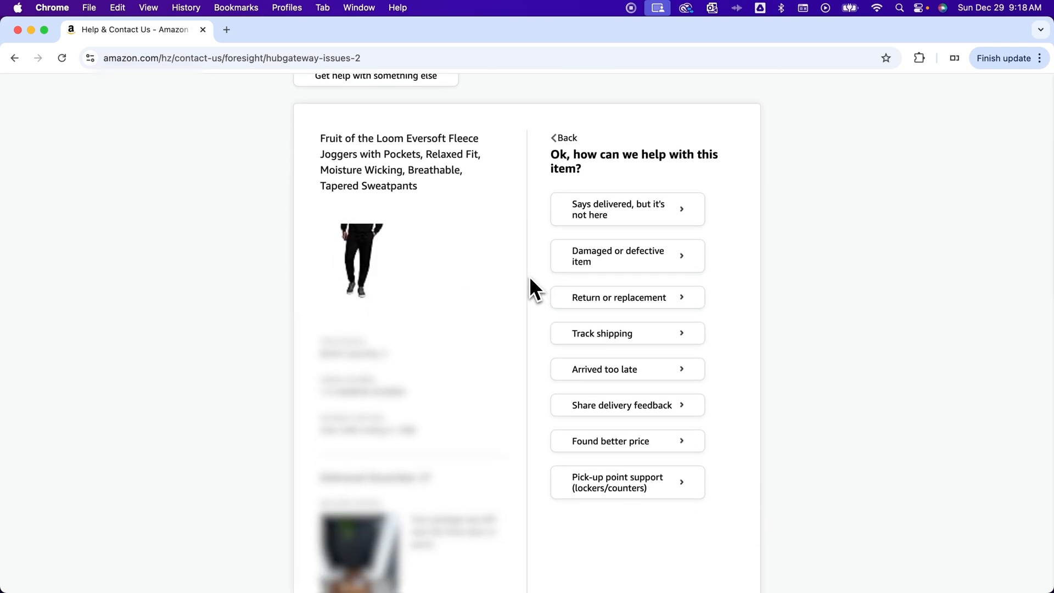
mouse_move(541, 296)
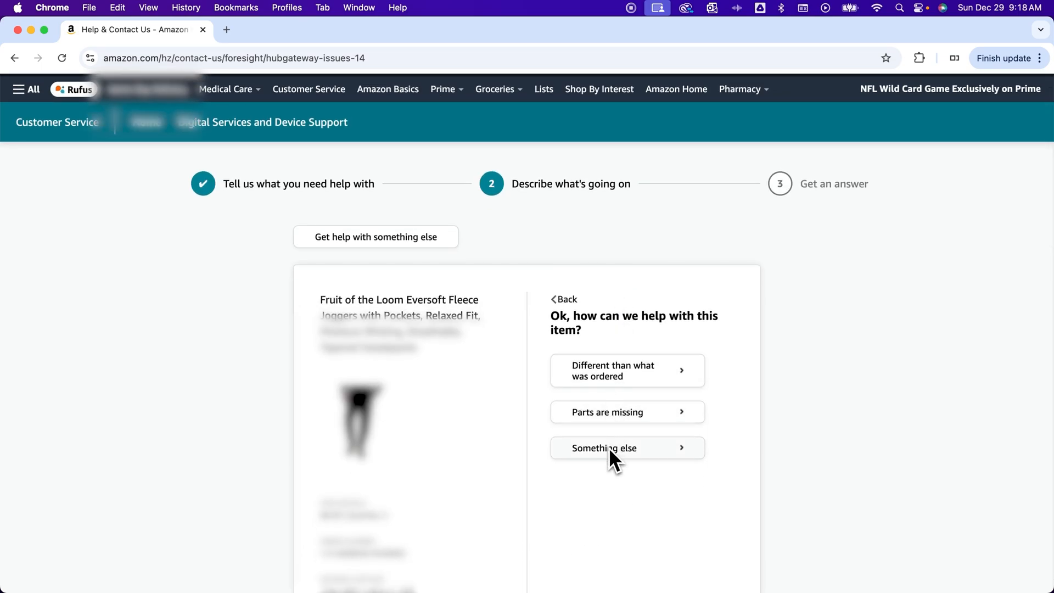
click(604, 448)
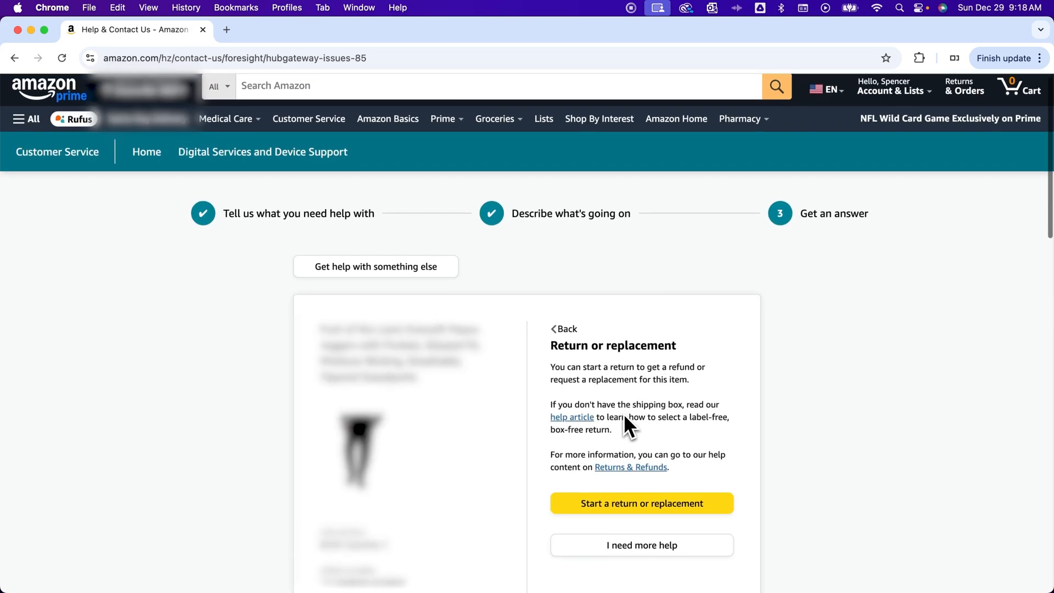
scroll(down, 3)
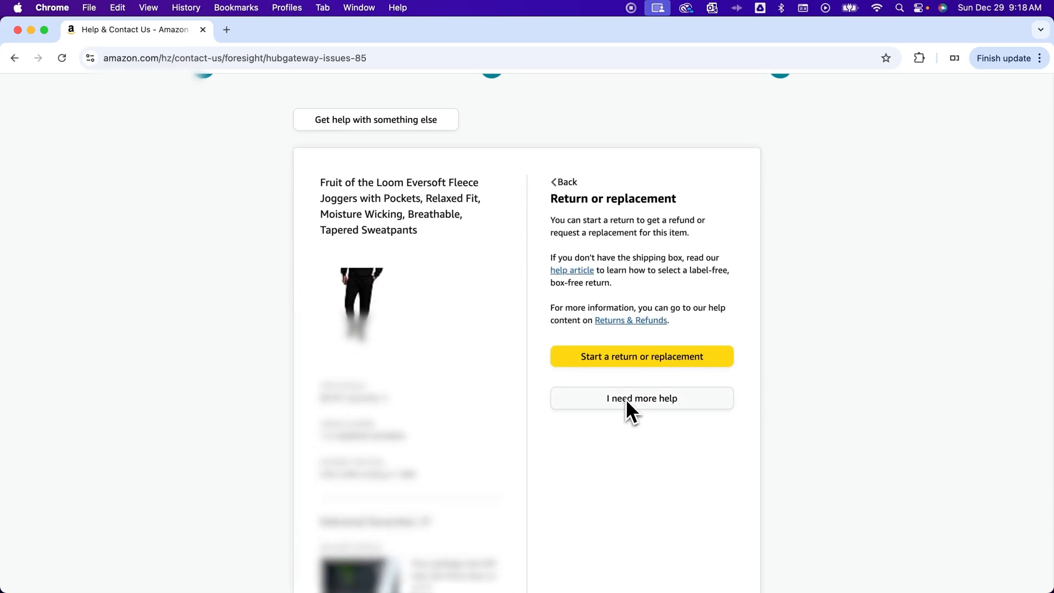
mouse_move(611, 322)
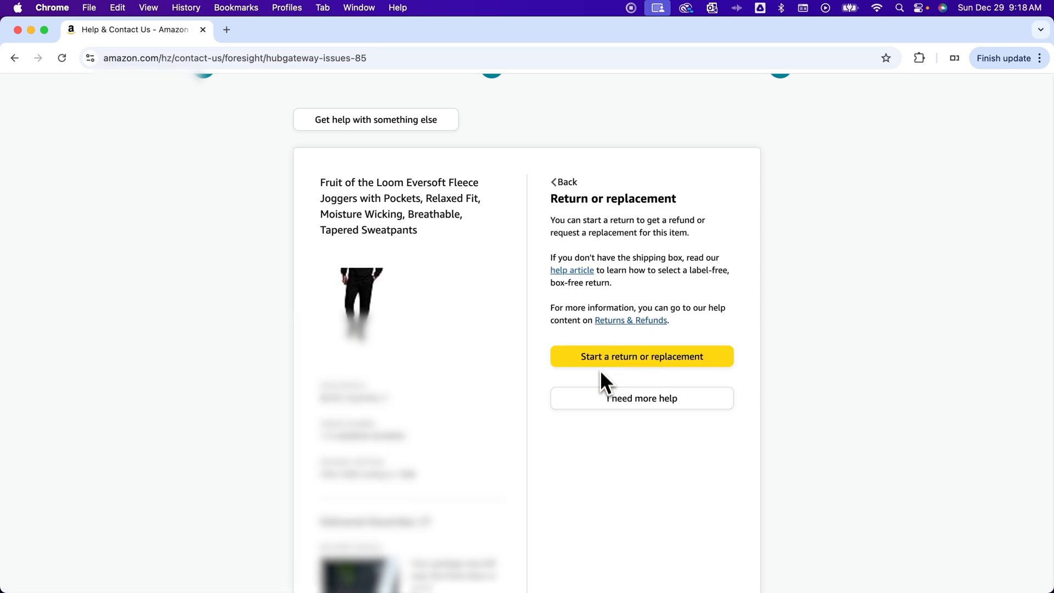
mouse_move(616, 395)
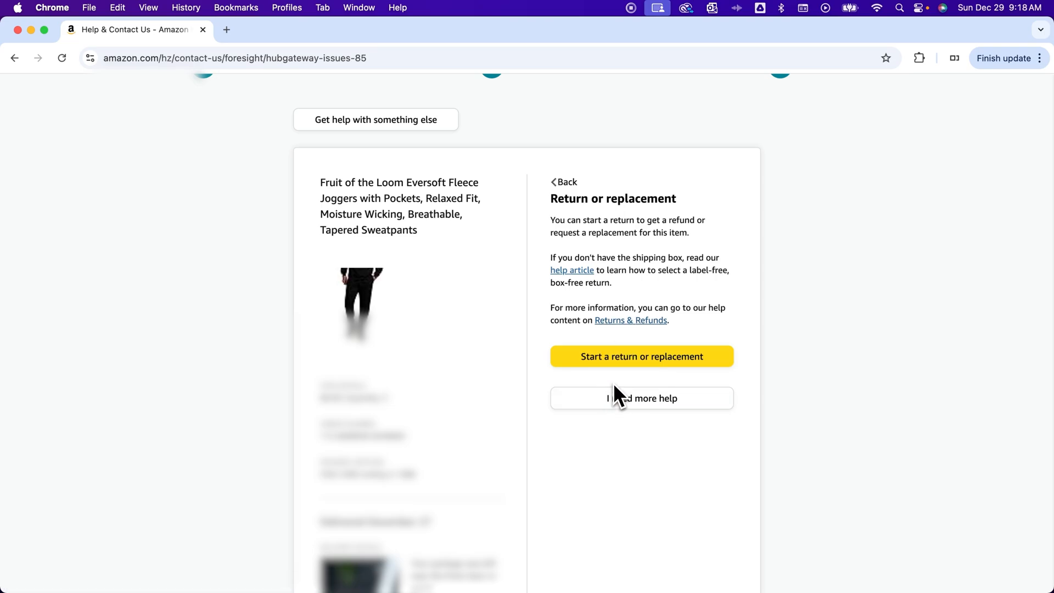
click(640, 398)
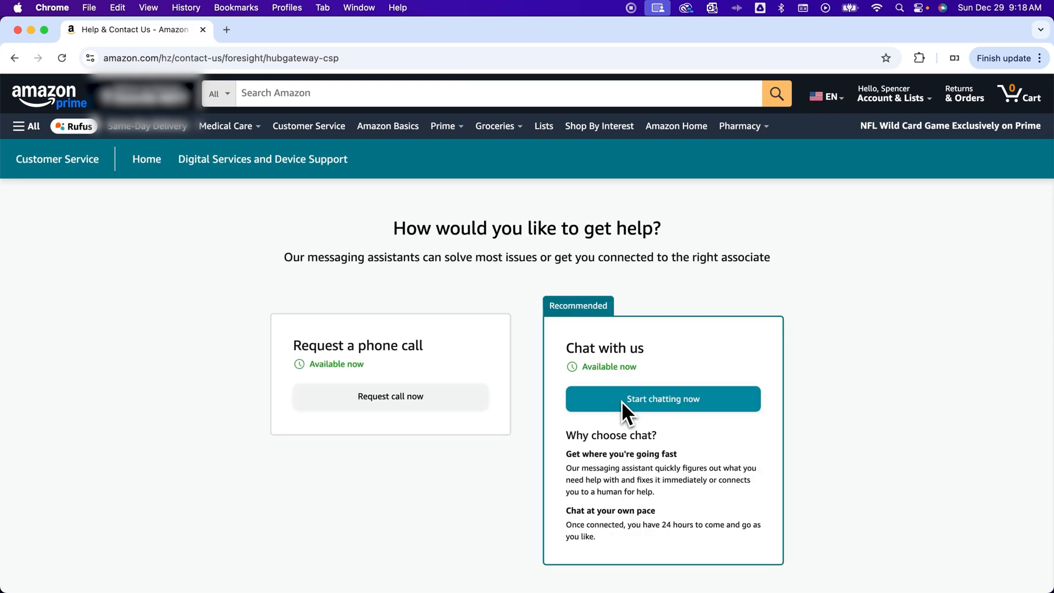
- Start chatting from the 'Chat with us' card
scroll(down, 3)
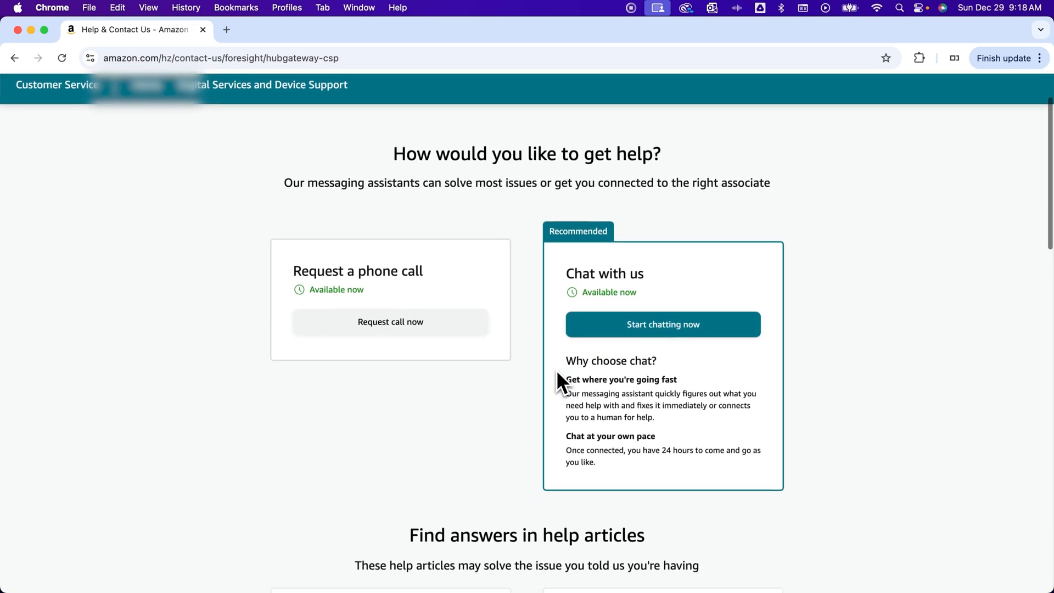
scroll(down, 3)
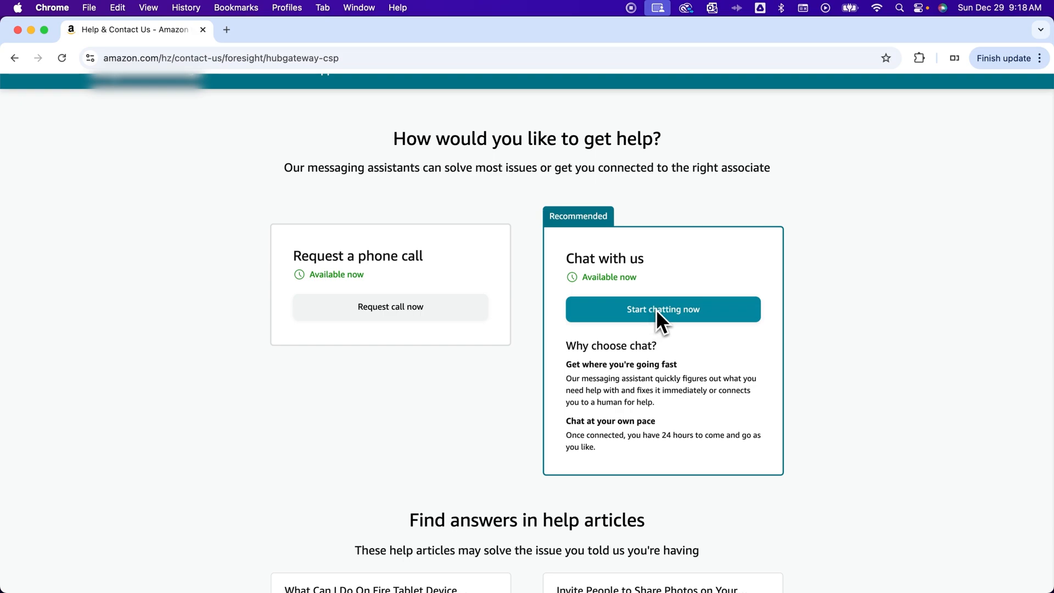
click(662, 309)
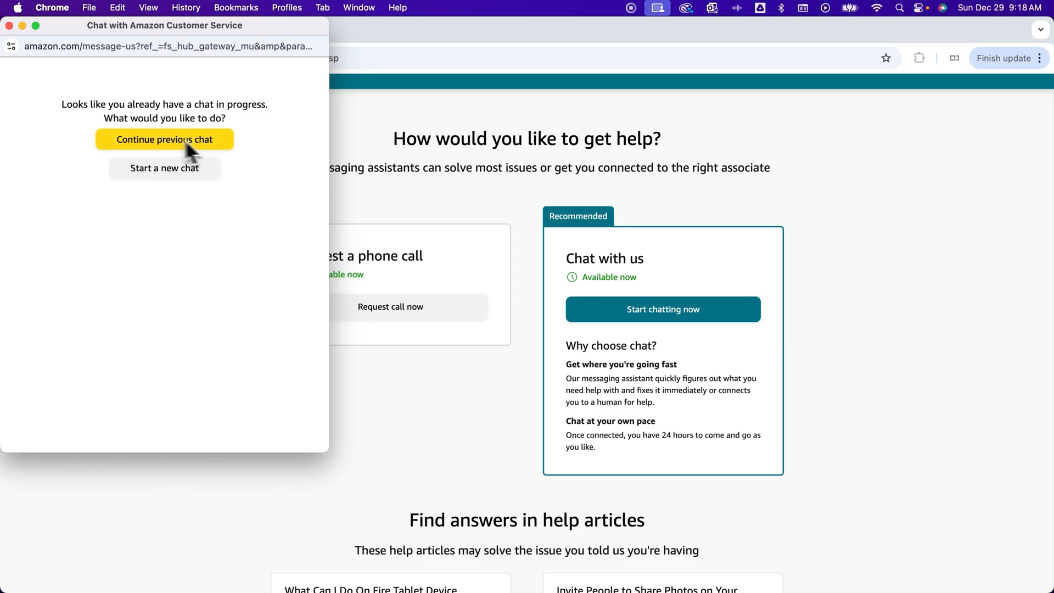
mouse_move(236, 179)
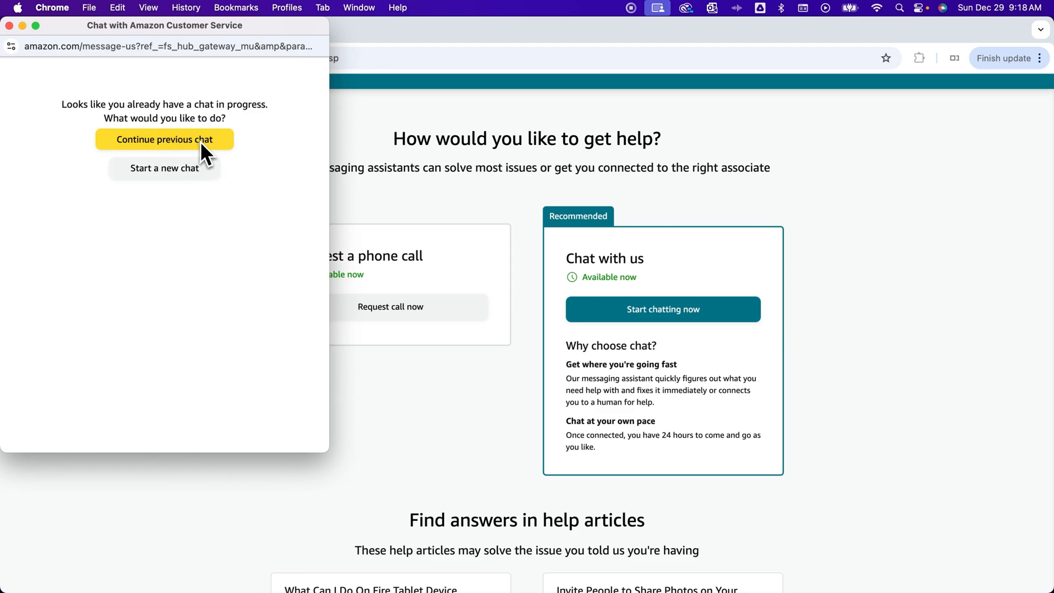
mouse_move(195, 176)
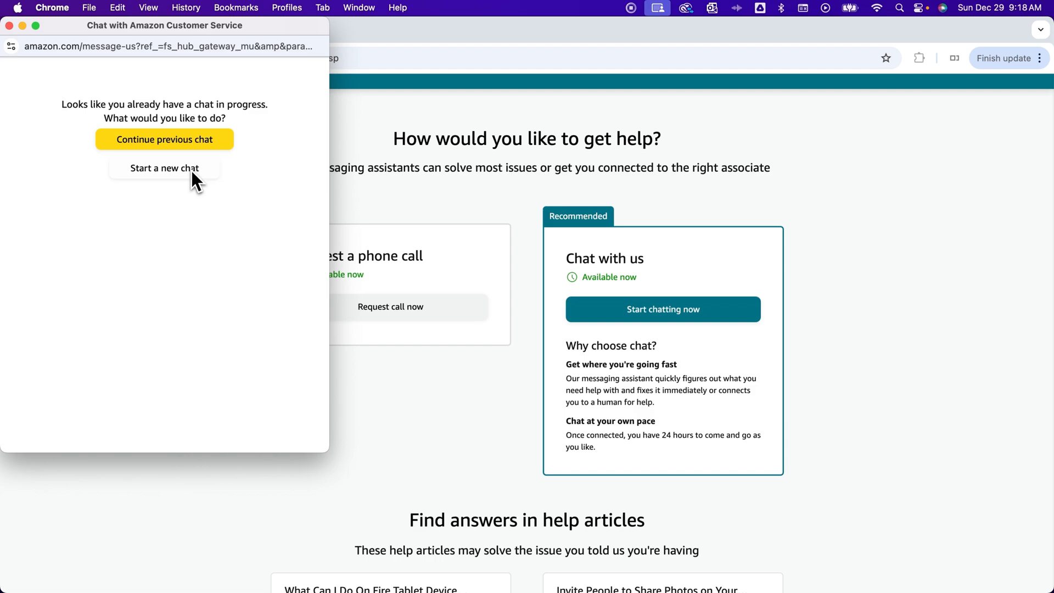
- Pick an option in the chat-in-progress popup to open the refund conversation
click(164, 168)
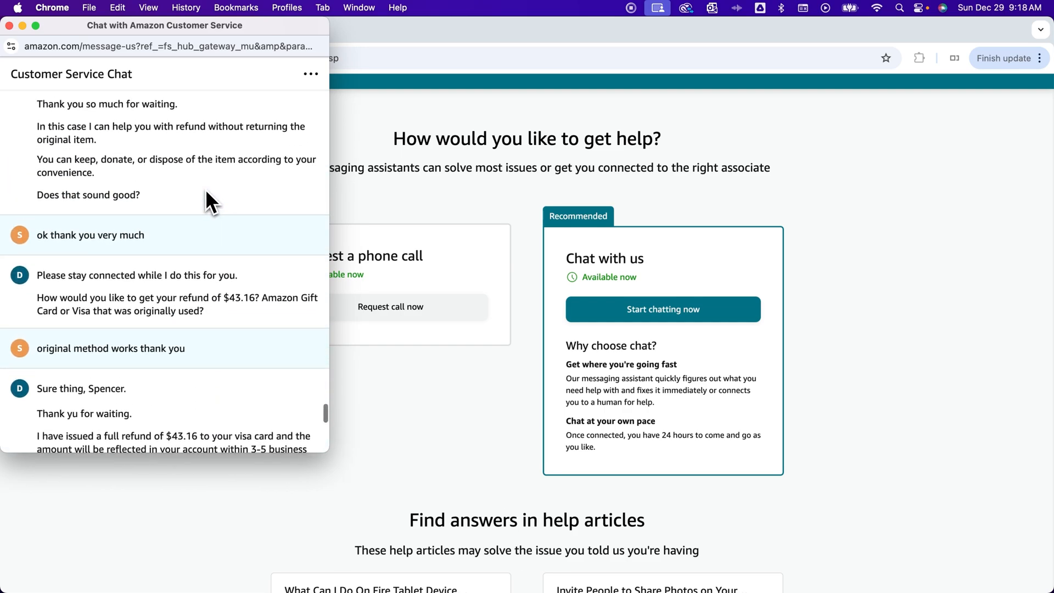
- Scroll the refund chat history, then close the chat popup window
scroll(down, 3)
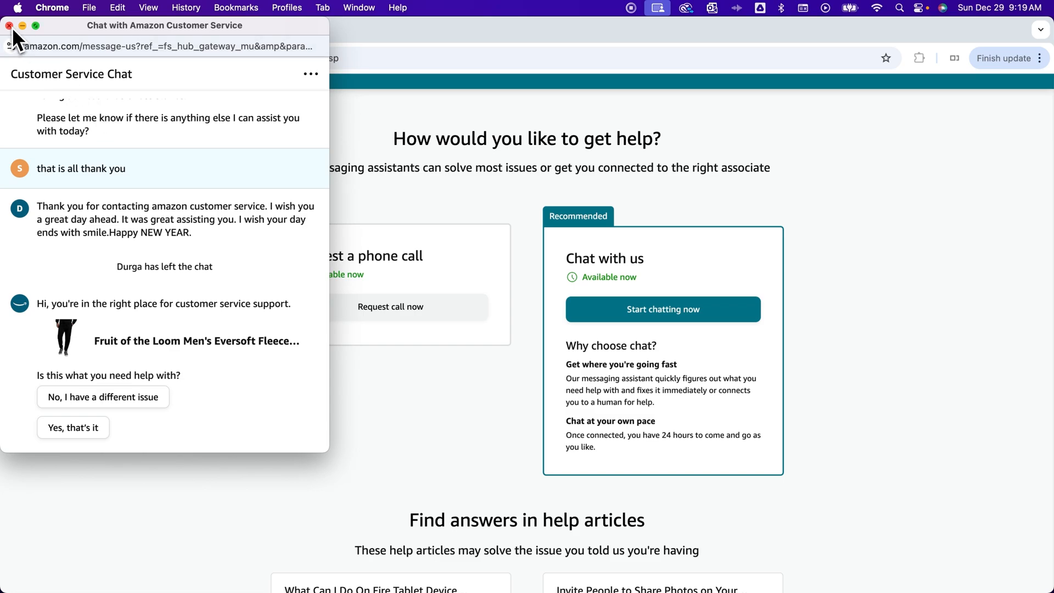
click(9, 26)
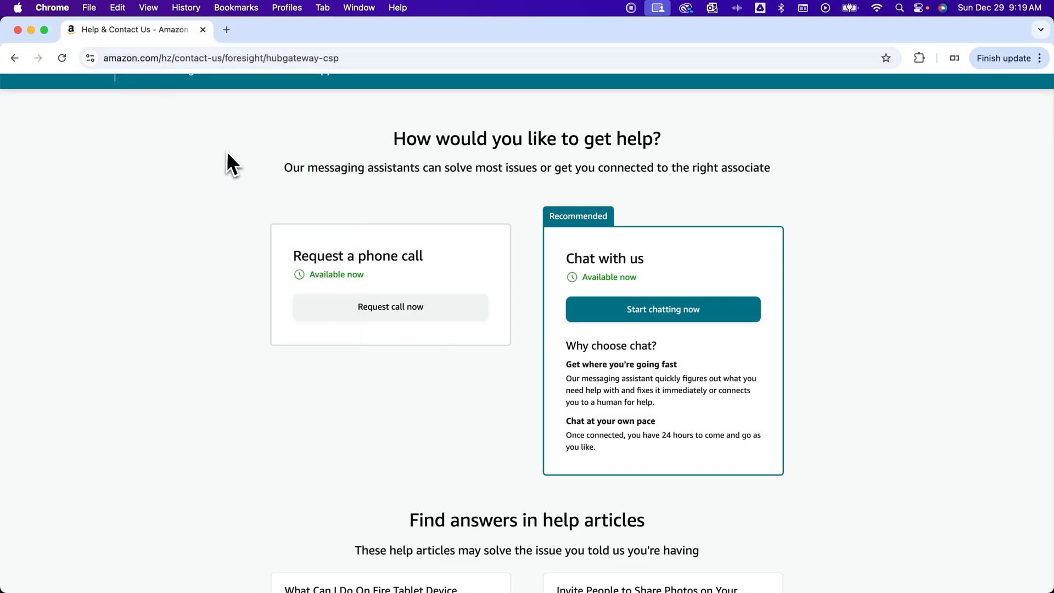